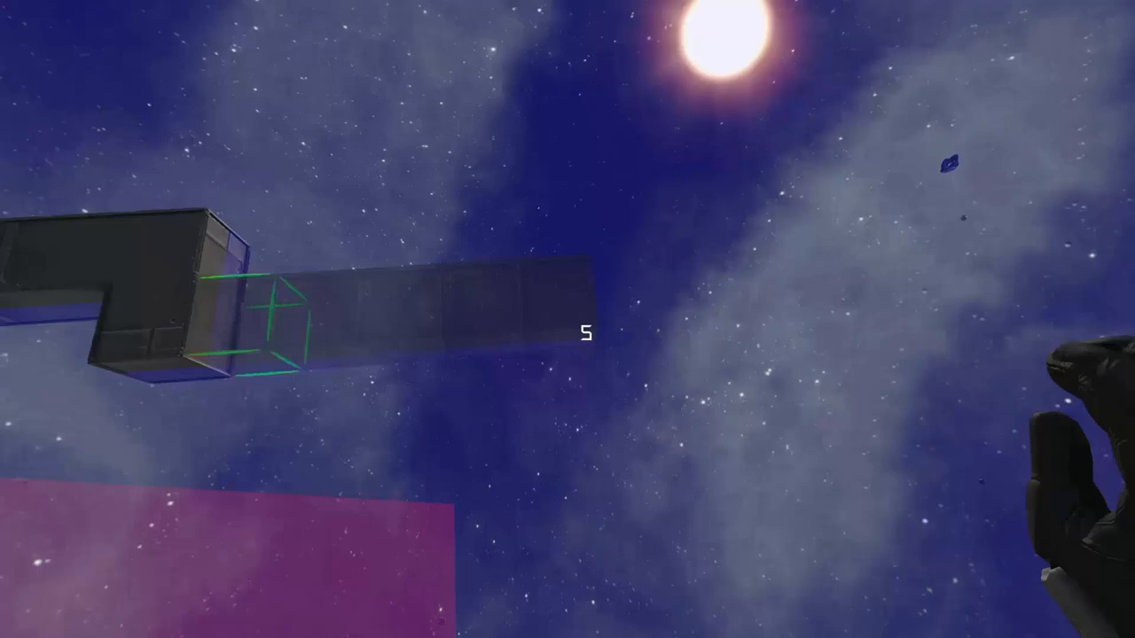
pyautogui.moveTo(567, 319)
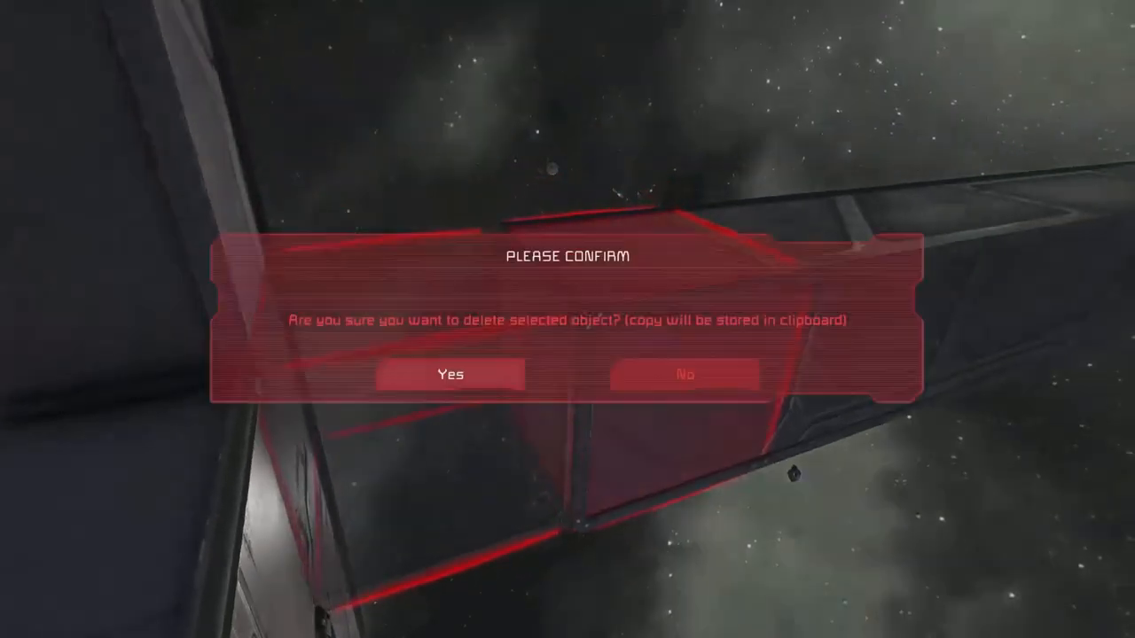
# - Delete the misplaced block section of the station, keeping a copy on the clipboard
pyautogui.click(451, 372)
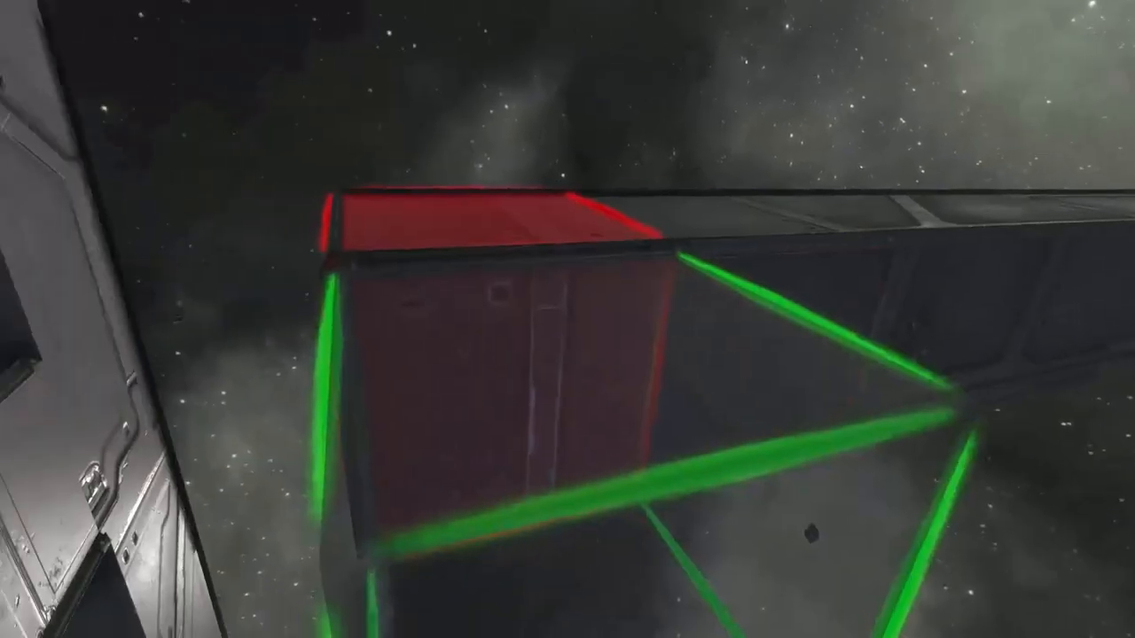